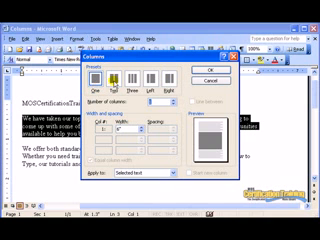
Choose the Three-column preset so the document text flows in multiple columns.
left_click(136, 78)
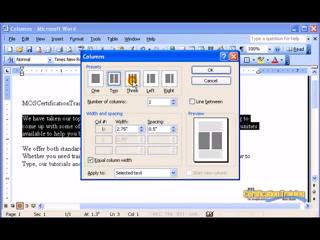